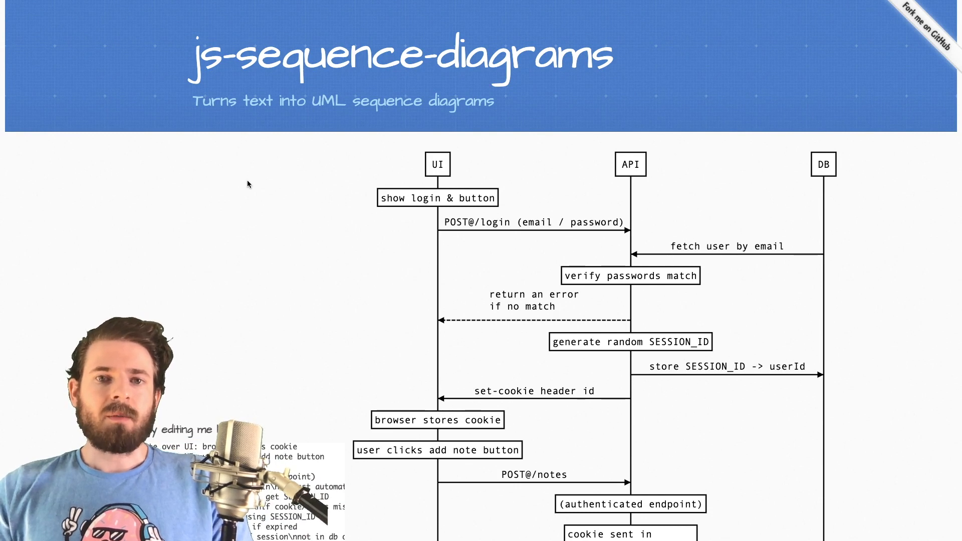
{"action": "mouse_move", "coordinate": [276, 180]}
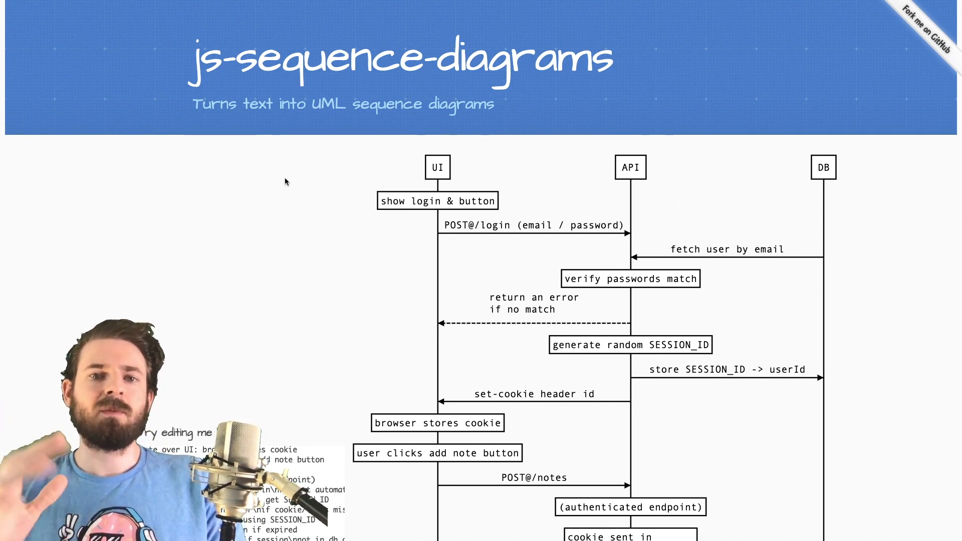
Scroll the diagram to the 'generate random SESSION_ID' note and highlight its text.
{"action": "scroll", "scroll_direction": "down", "scroll_amount": 3}
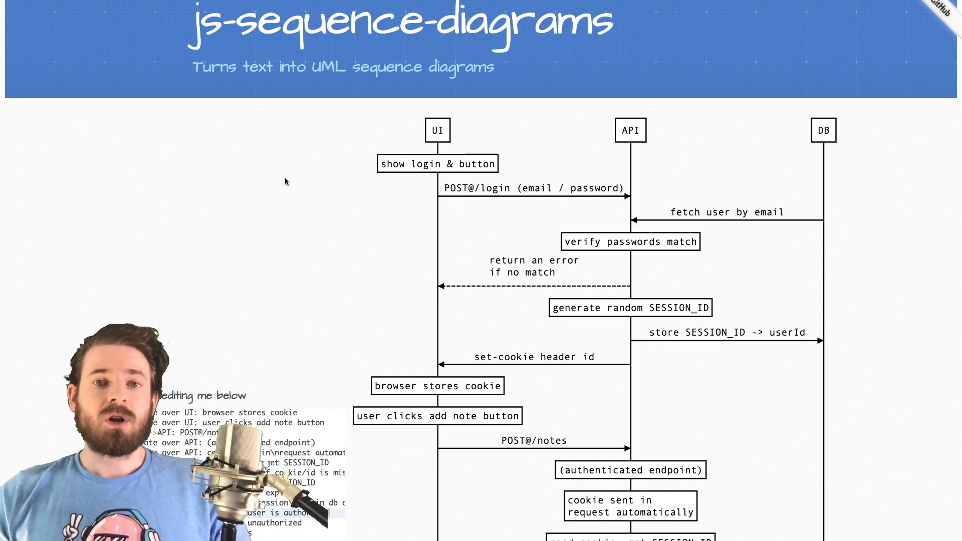
{"action": "scroll", "scroll_direction": "down", "scroll_amount": 3}
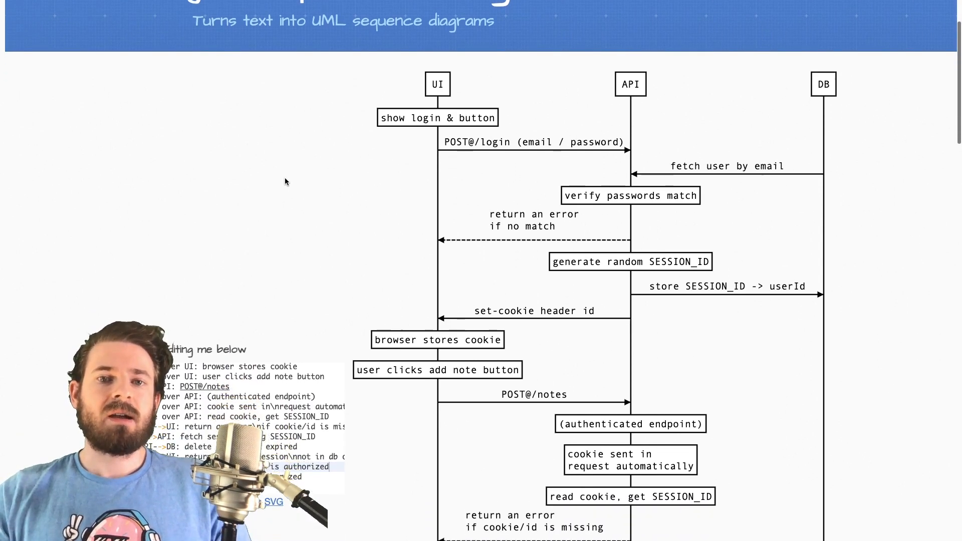
{"action": "scroll", "scroll_direction": "down", "scroll_amount": 3}
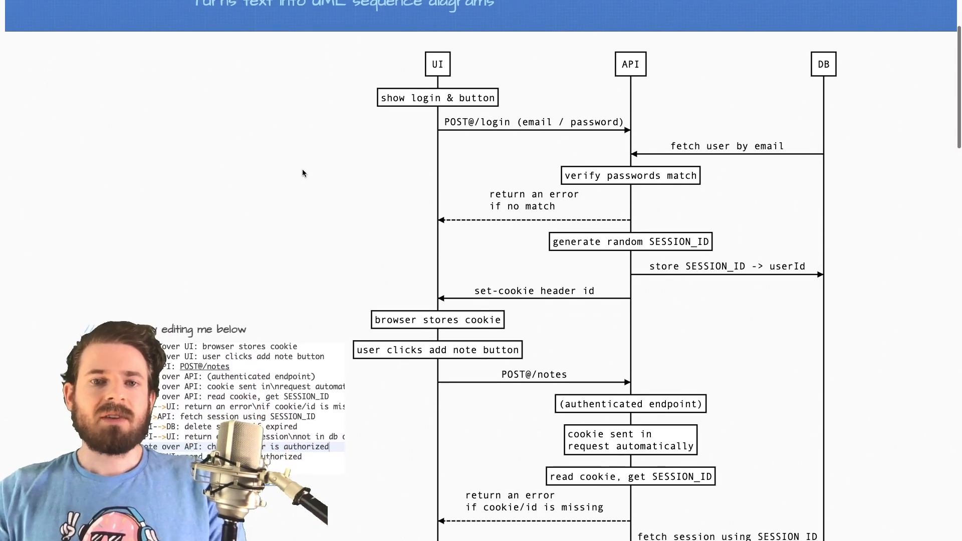
{"action": "scroll", "scroll_direction": "up", "scroll_amount": 3}
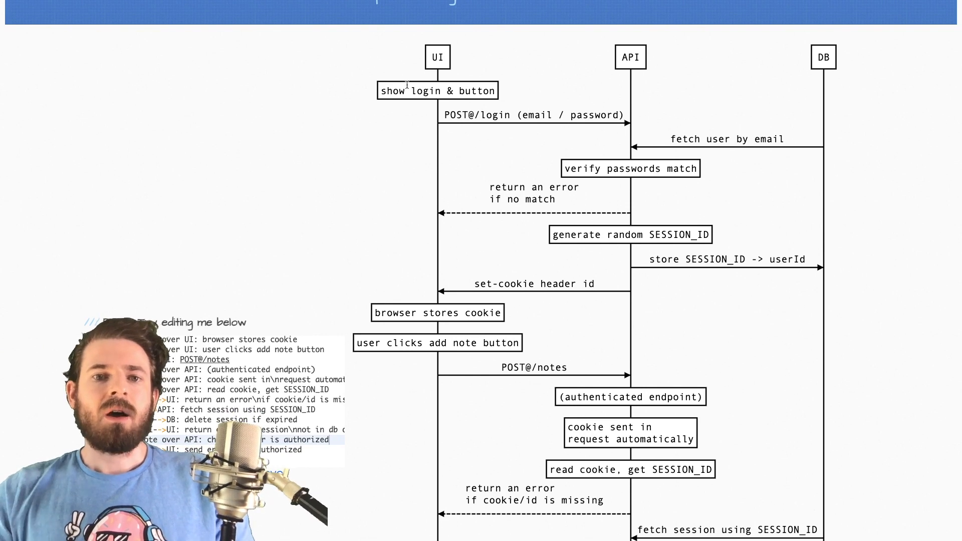
{"action": "mouse_move", "coordinate": [452, 68]}
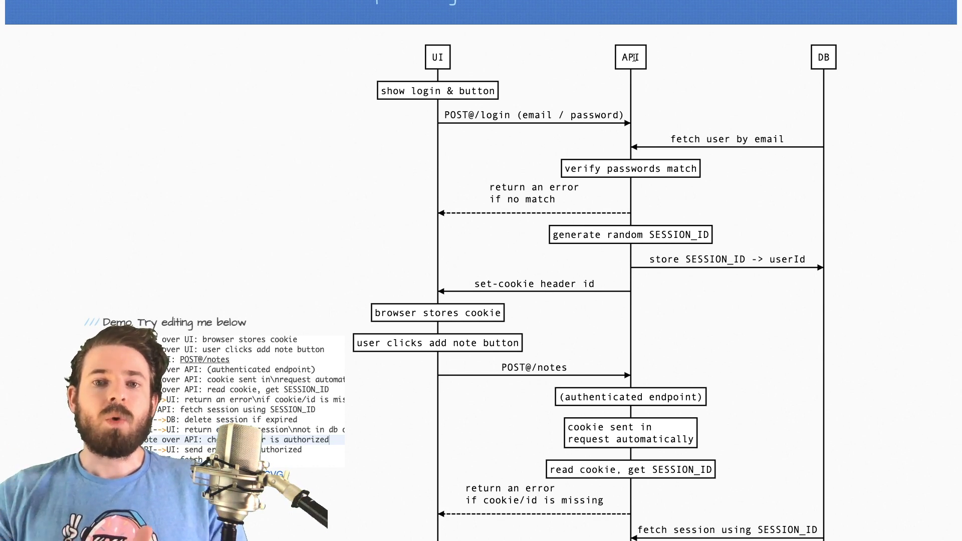
{"action": "mouse_move", "coordinate": [826, 73]}
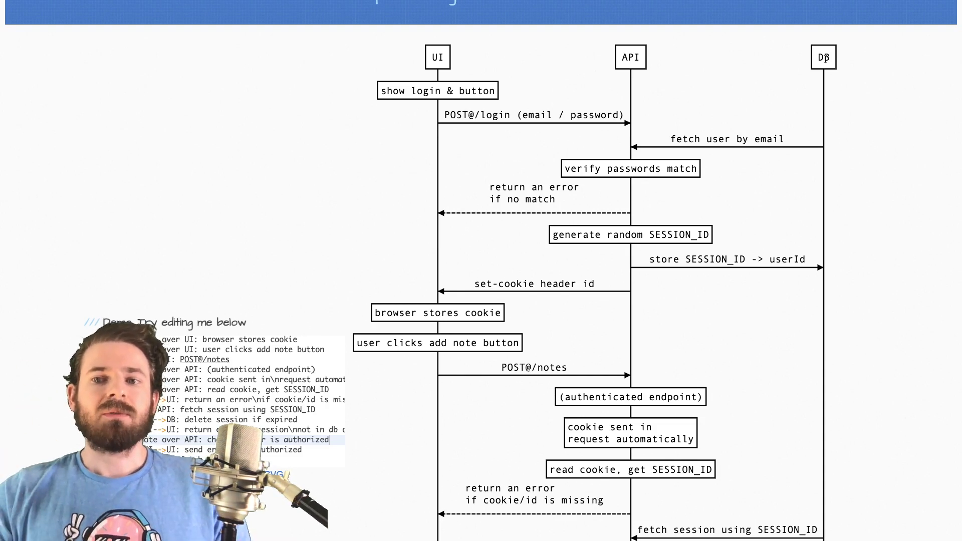
{"action": "scroll", "scroll_direction": "up", "scroll_amount": 3}
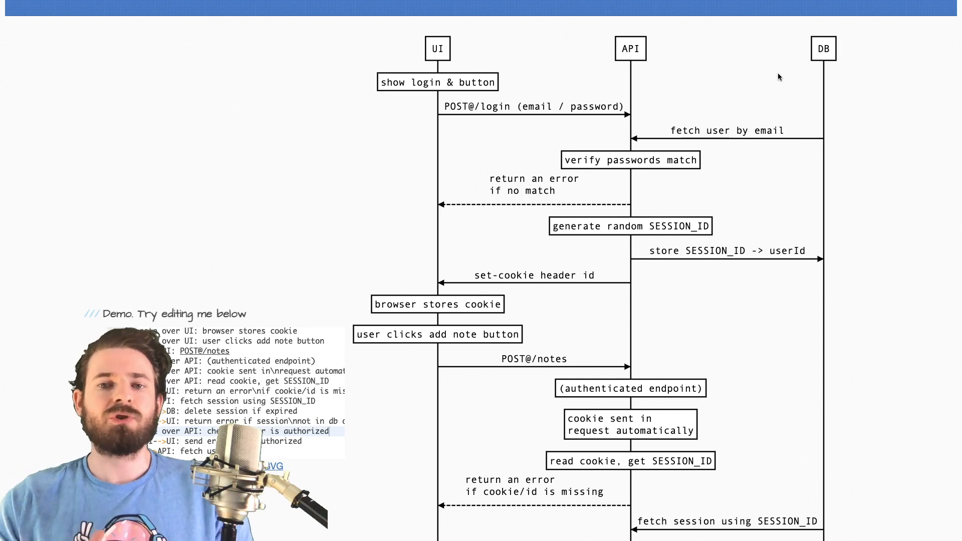
{"action": "mouse_move", "coordinate": [769, 89]}
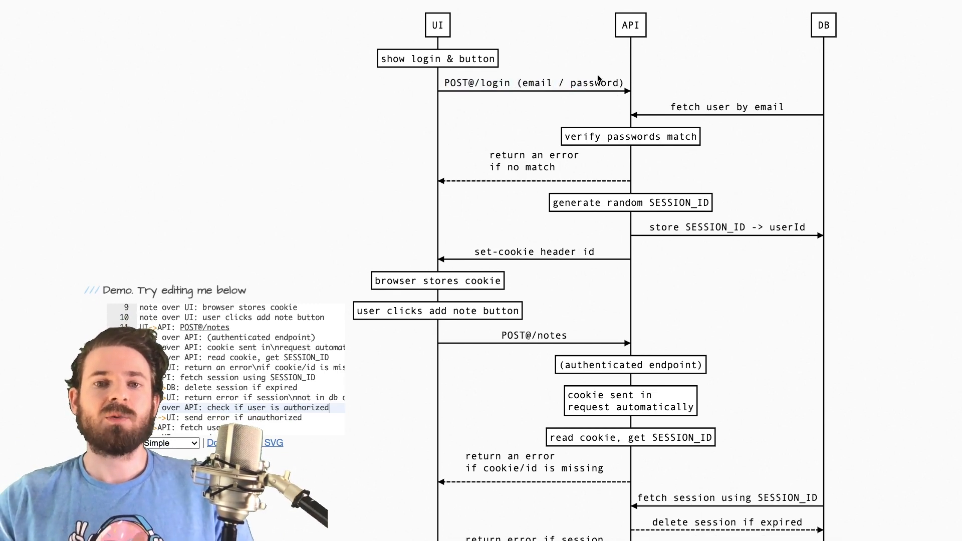
{"action": "scroll", "scroll_direction": "up", "scroll_amount": 3}
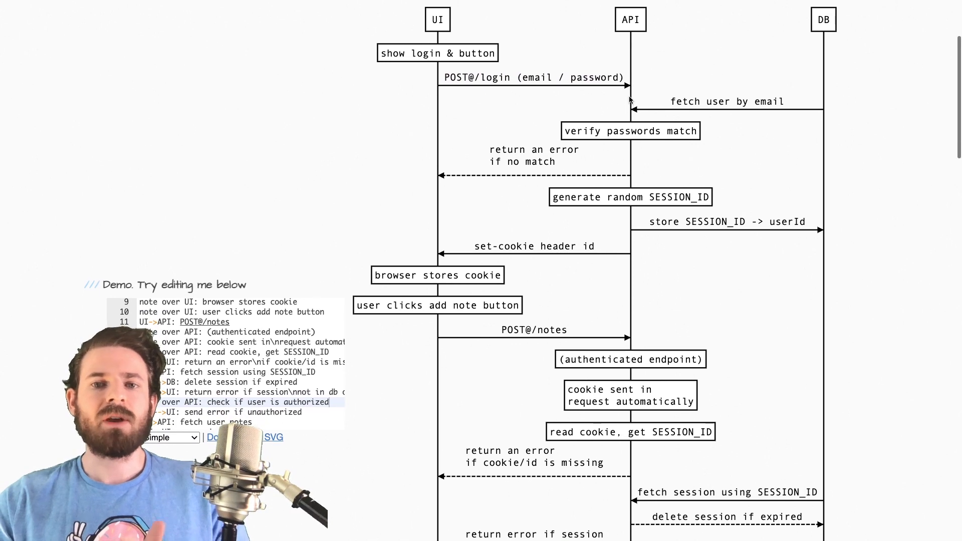
{"action": "mouse_move", "coordinate": [549, 86]}
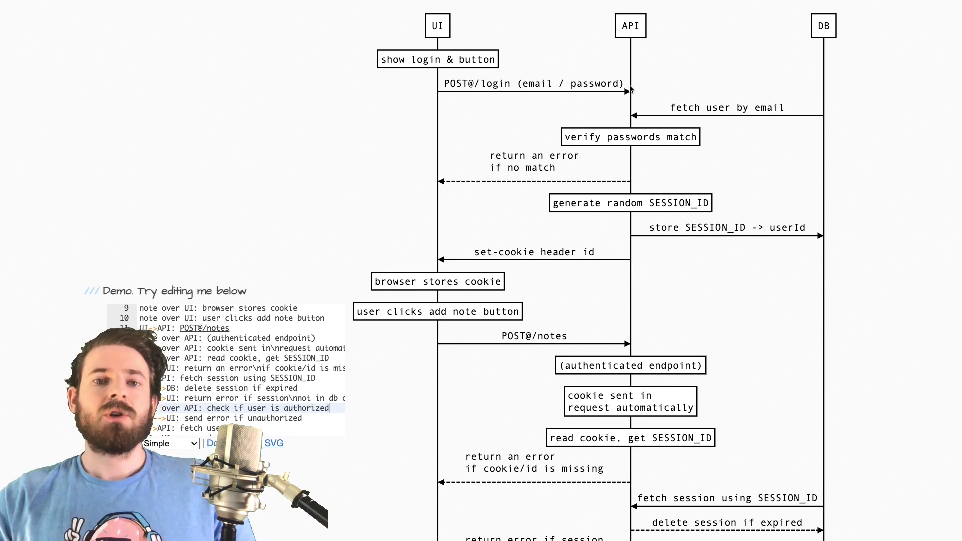
{"action": "mouse_move", "coordinate": [605, 71]}
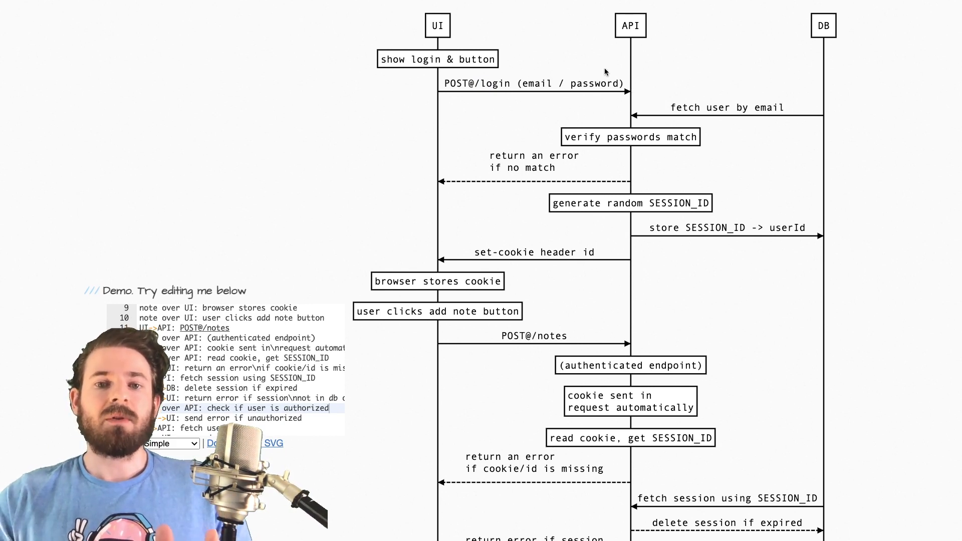
{"action": "scroll", "scroll_direction": "down", "scroll_amount": 3}
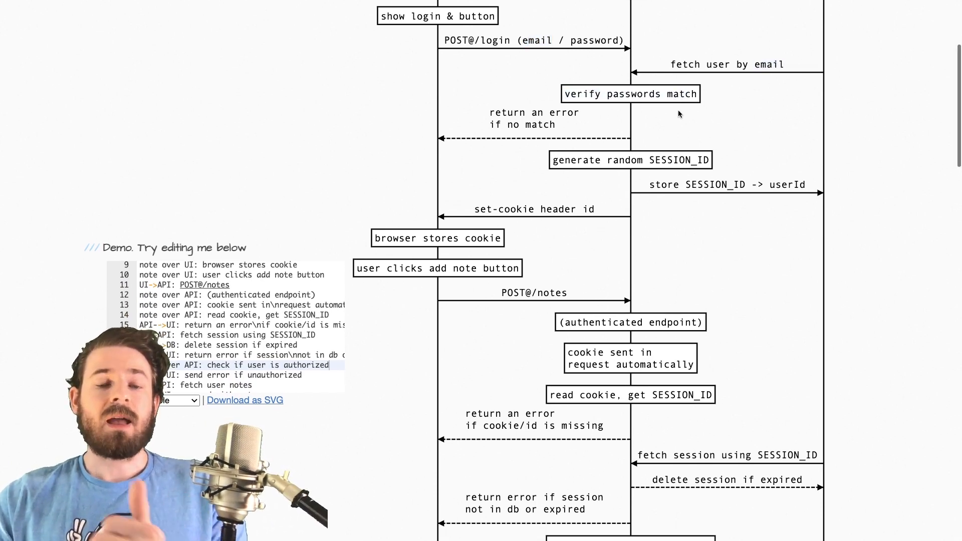
{"action": "mouse_move", "coordinate": [563, 127]}
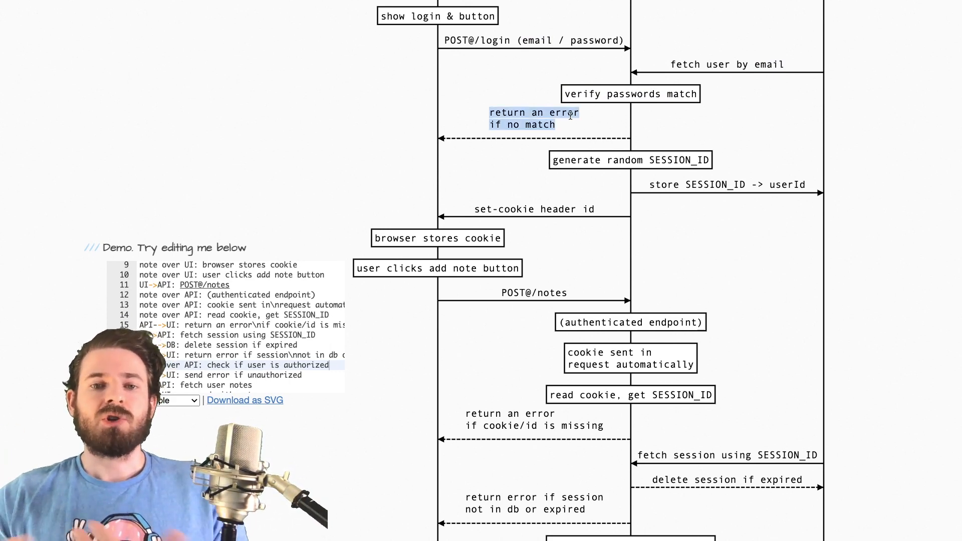
{"action": "scroll", "scroll_direction": "down", "scroll_amount": 3}
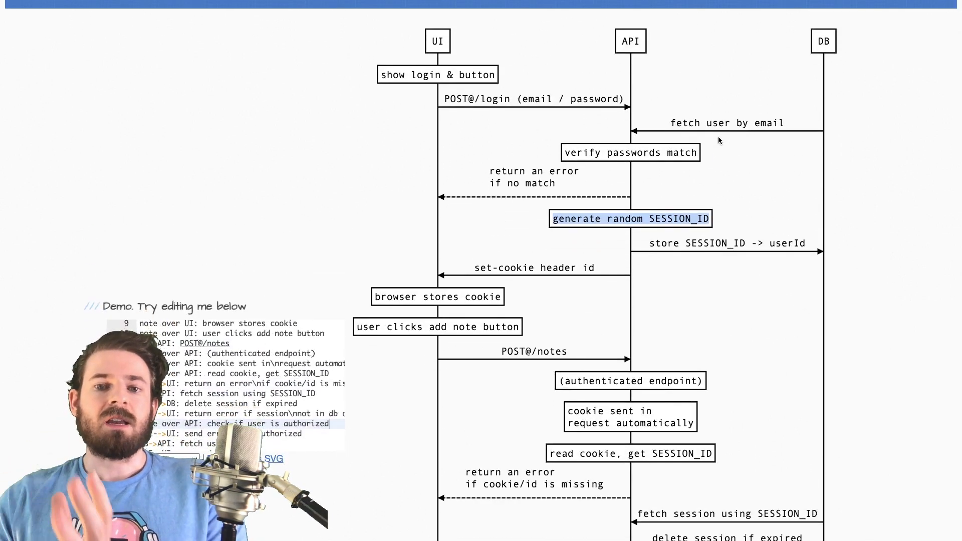
{"action": "scroll", "scroll_direction": "up", "scroll_amount": 3}
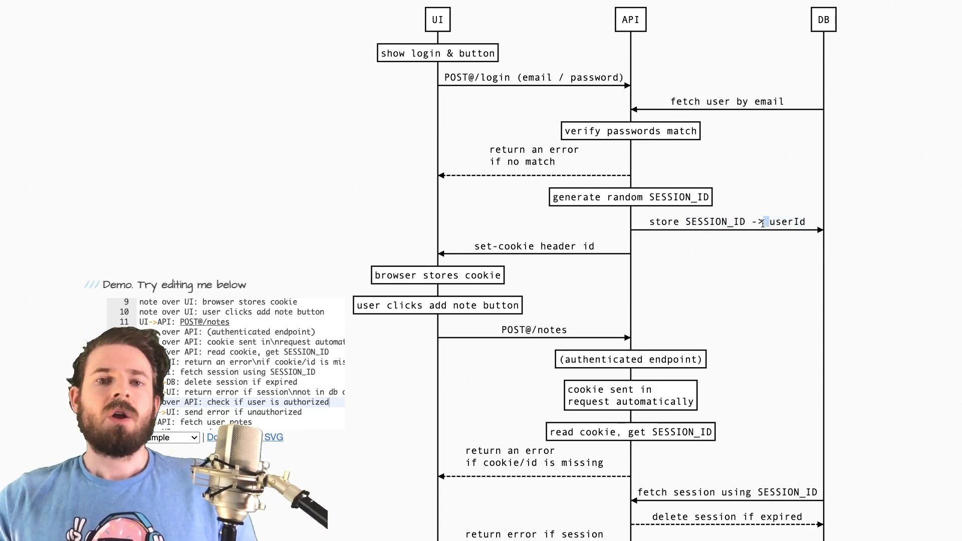
{"action": "double_click", "coordinate": [786, 222]}
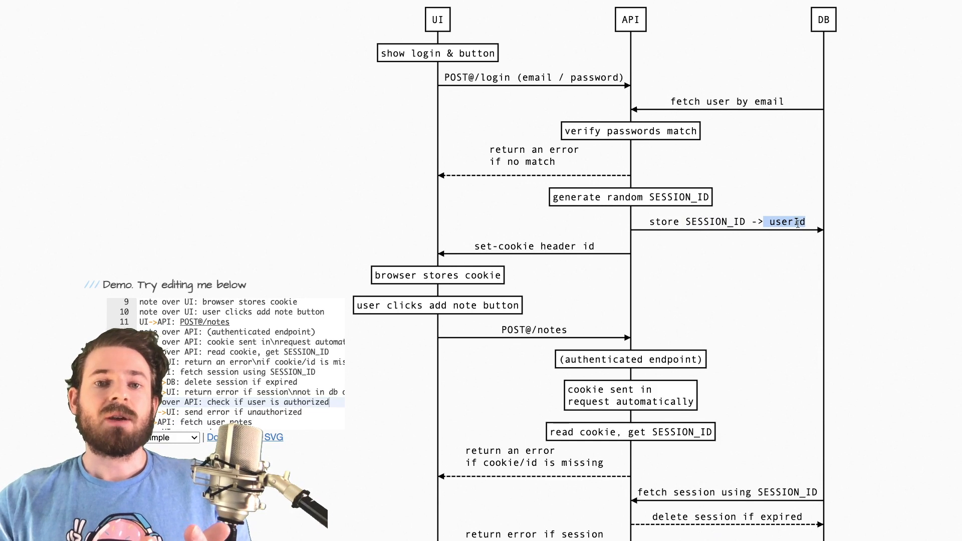
{"action": "mouse_move", "coordinate": [824, 109]}
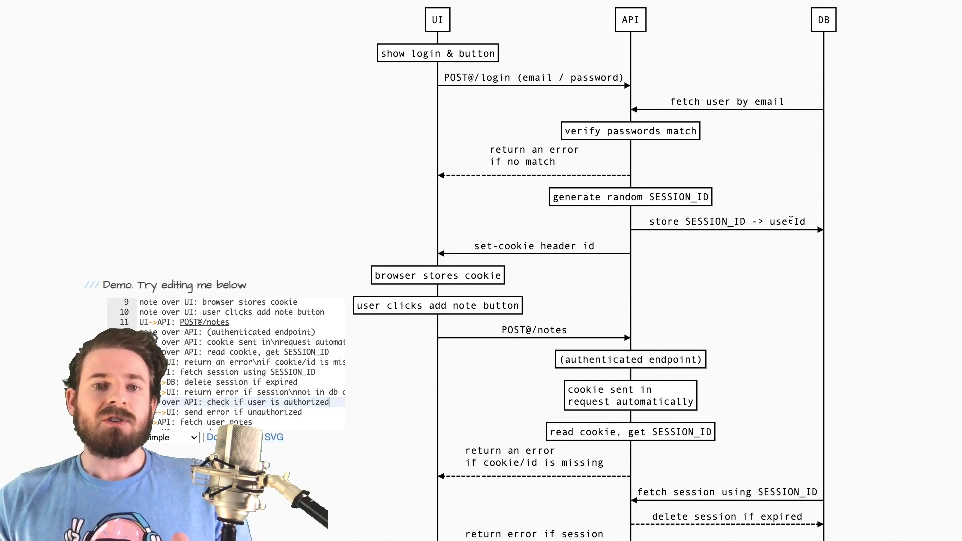
{"action": "mouse_move", "coordinate": [798, 196]}
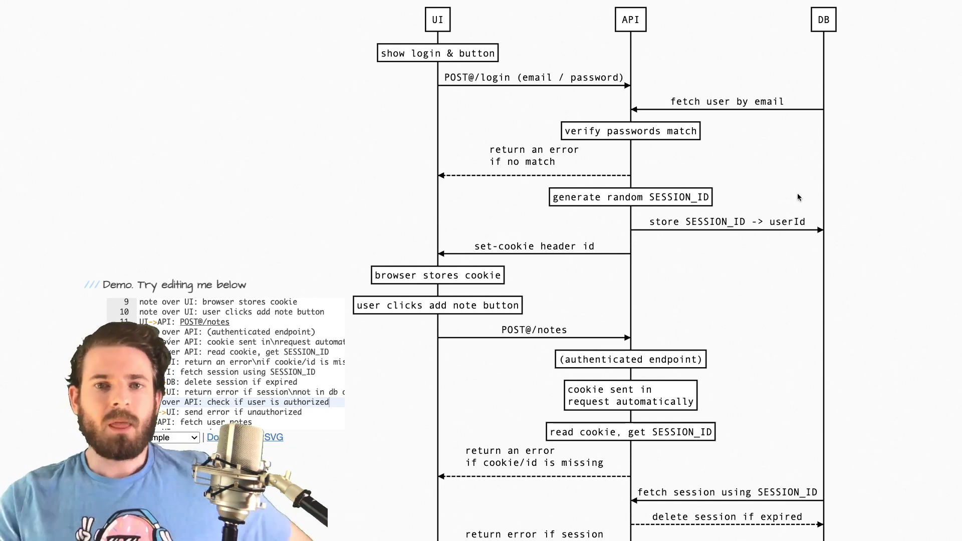
{"action": "mouse_move", "coordinate": [731, 197]}
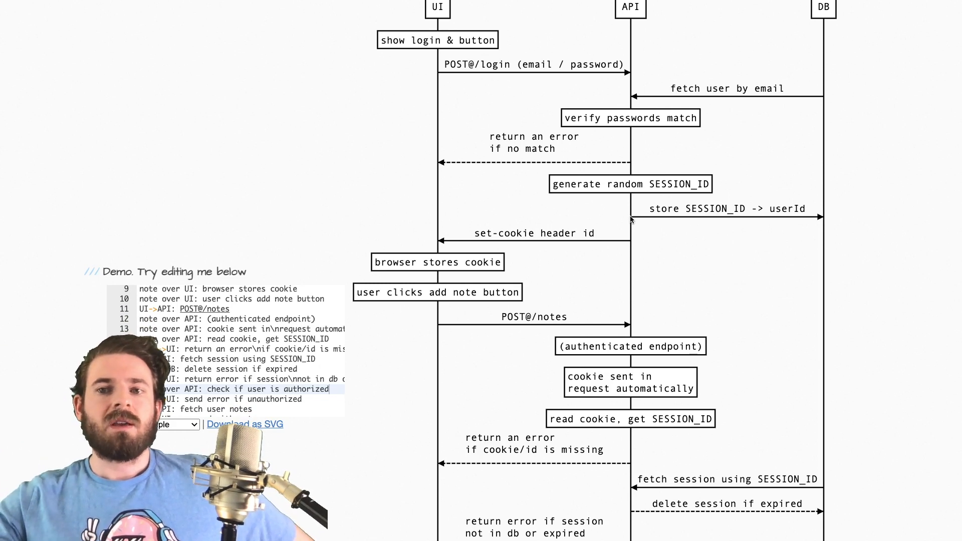
{"action": "mouse_move", "coordinate": [728, 224]}
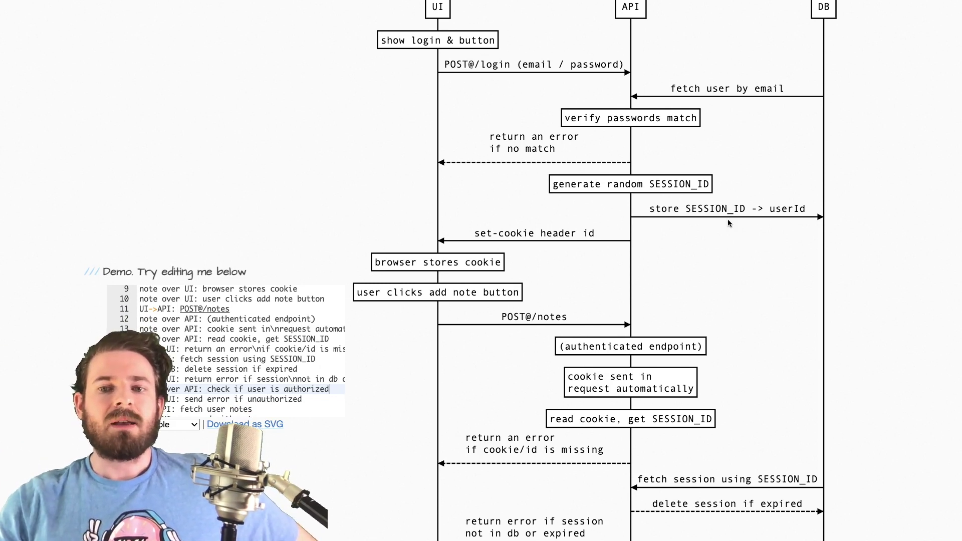
Highlight the 'browser stores cookie' note as the step under discussion.
{"action": "scroll", "scroll_direction": "down", "scroll_amount": 3}
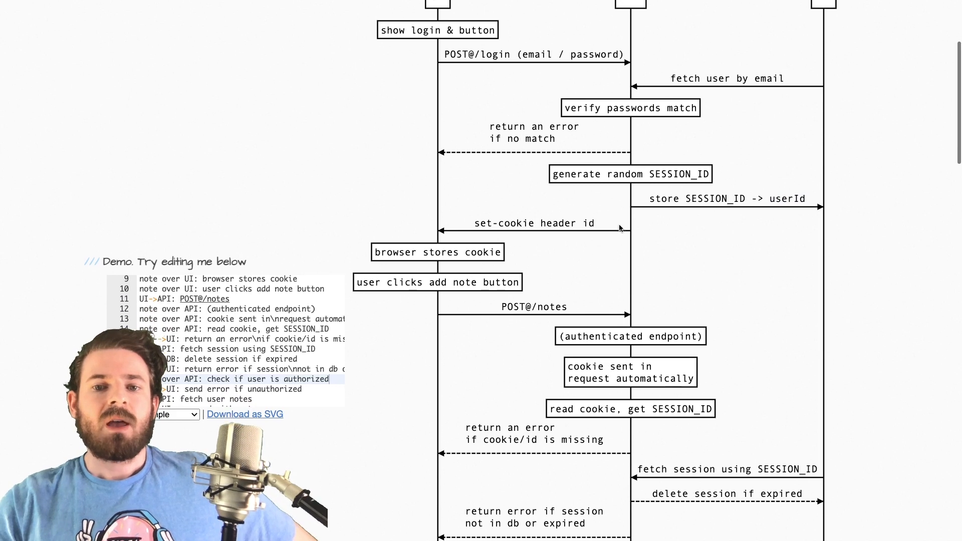
{"action": "double_click", "coordinate": [533, 221]}
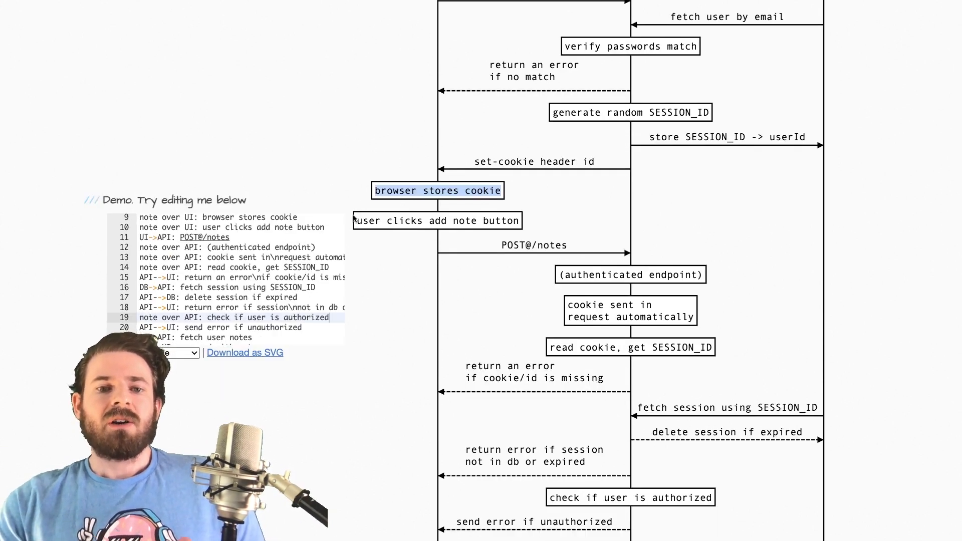
Point out the 'user clicks add note button' step and scroll through the POST@/notes request.
{"action": "left_click", "coordinate": [436, 220]}
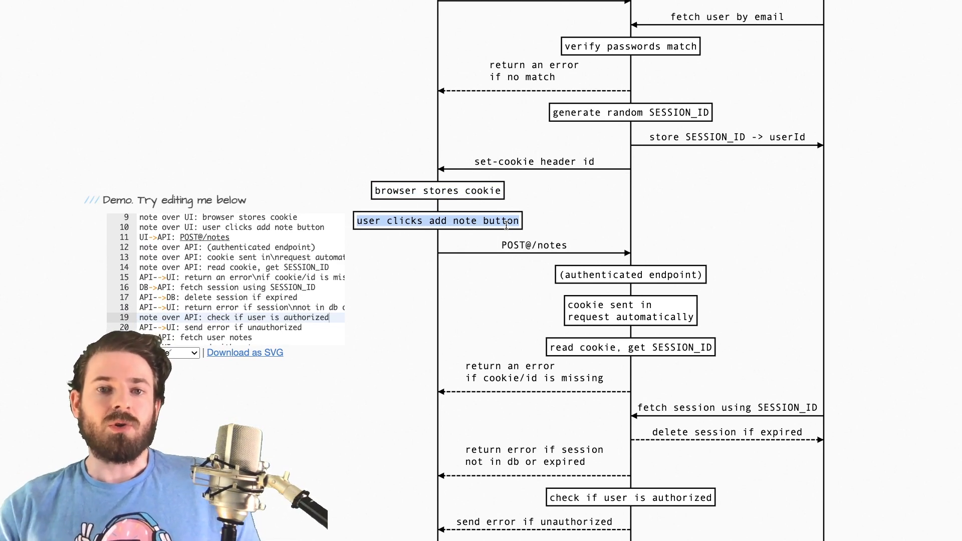
{"action": "scroll", "scroll_direction": "up", "scroll_amount": 3}
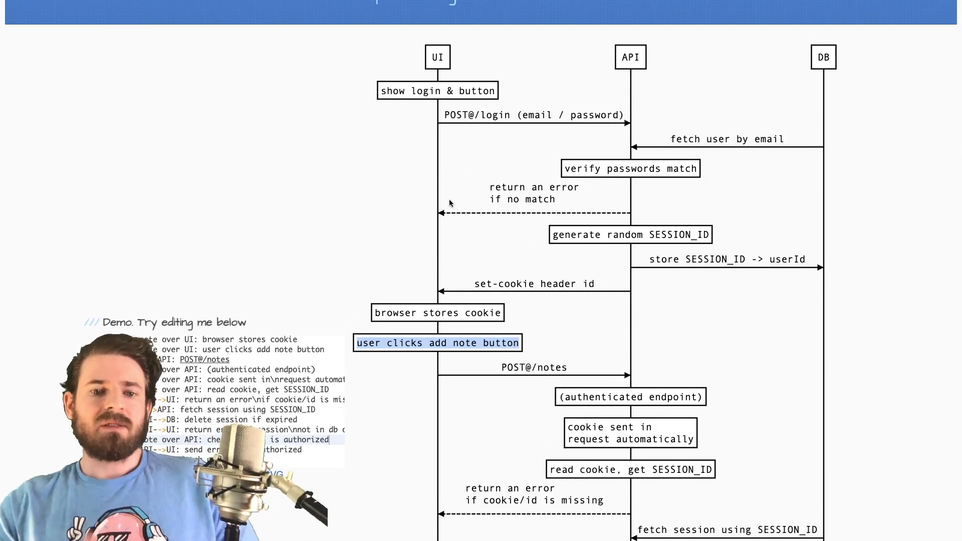
{"action": "scroll", "scroll_direction": "down", "scroll_amount": 3}
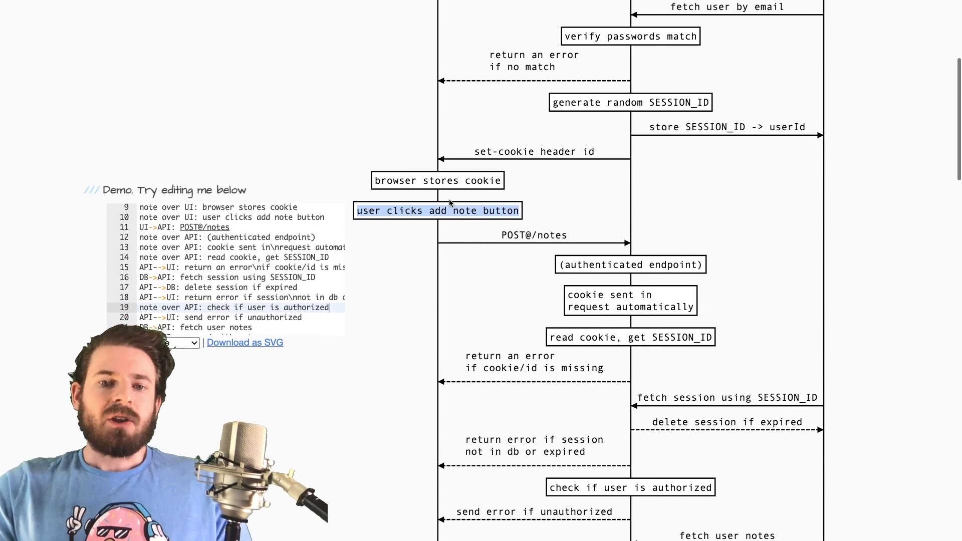
{"action": "scroll", "scroll_direction": "down", "scroll_amount": 3}
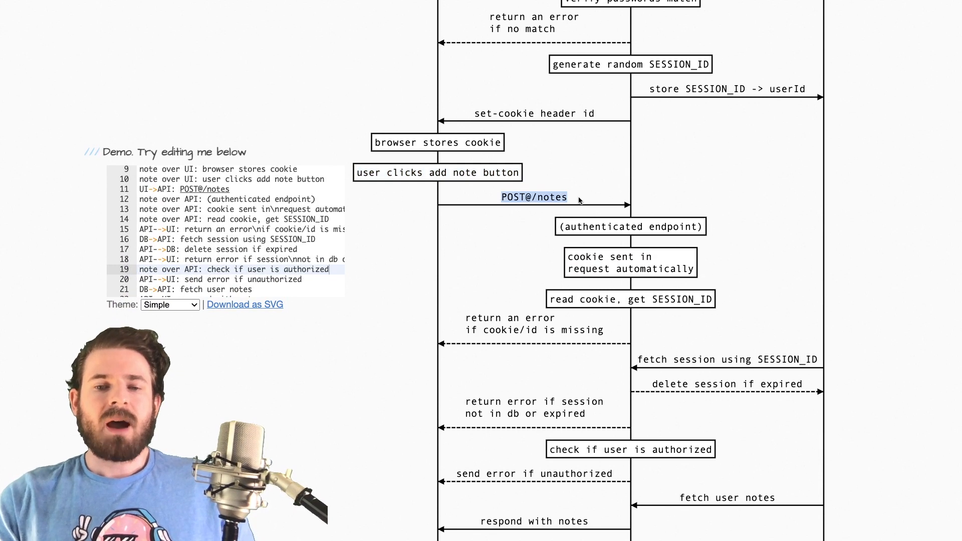
{"action": "scroll", "scroll_direction": "up", "scroll_amount": 3}
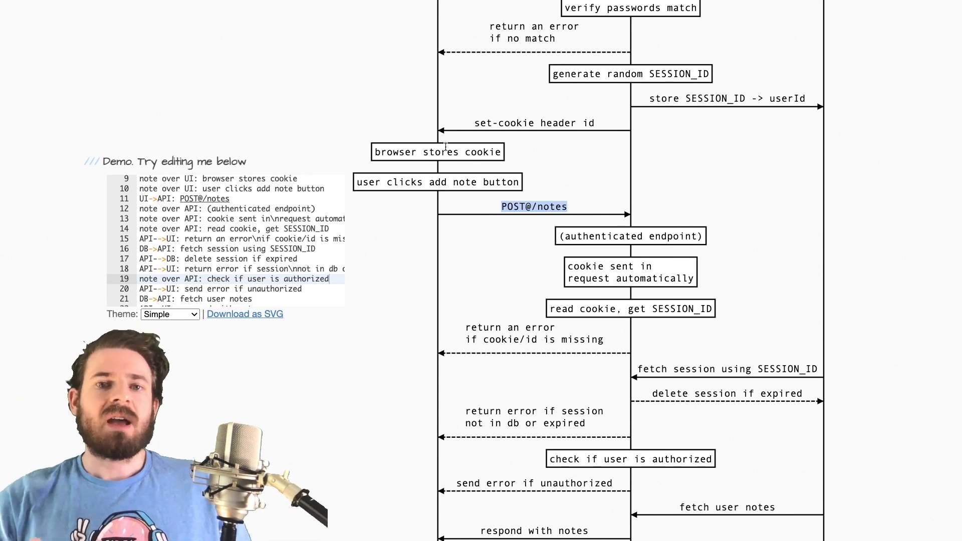
Highlight the word 'cookie' in the 'read cookie, get SESSION_ID' note.
{"action": "scroll", "scroll_direction": "down", "scroll_amount": 3}
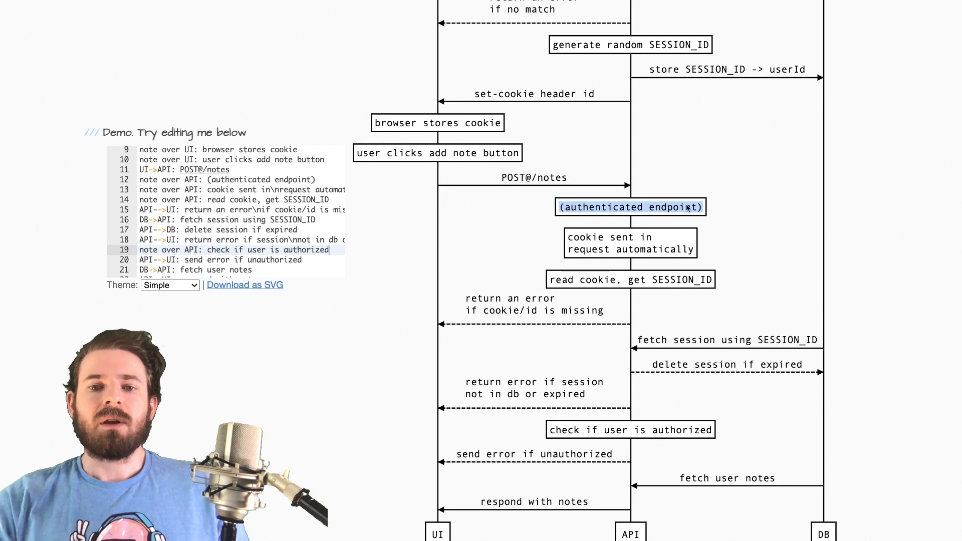
{"action": "scroll", "scroll_direction": "down", "scroll_amount": 3}
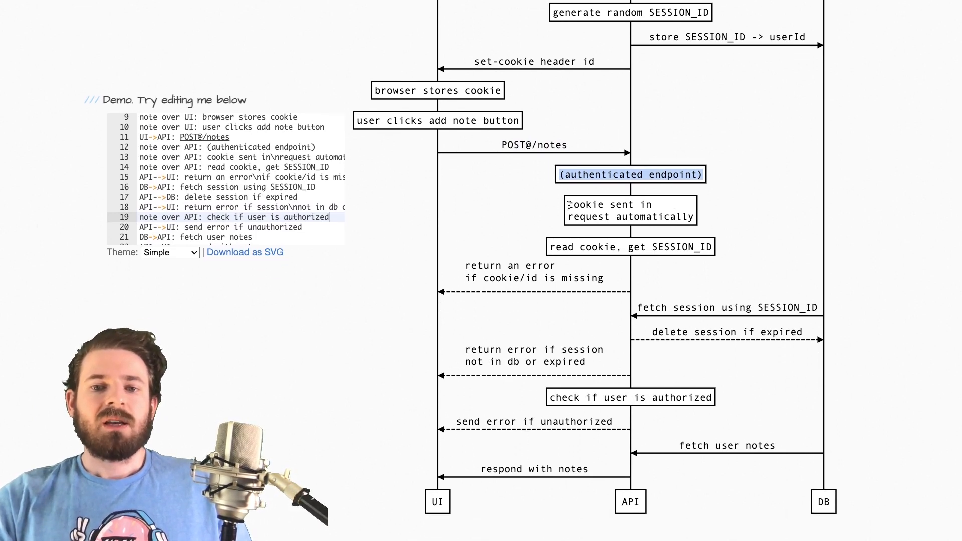
{"action": "double_click", "coordinate": [597, 246]}
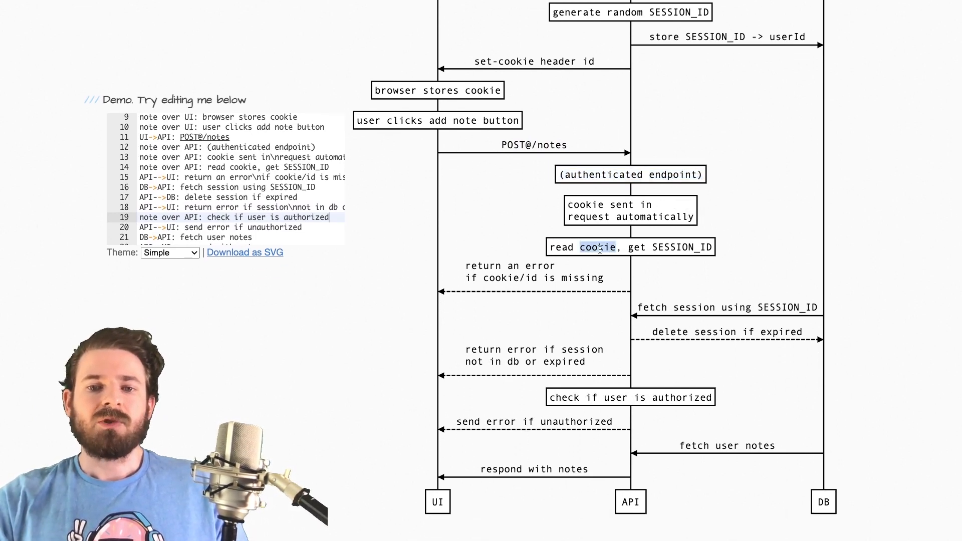
{"action": "scroll", "scroll_direction": "down", "scroll_amount": 3}
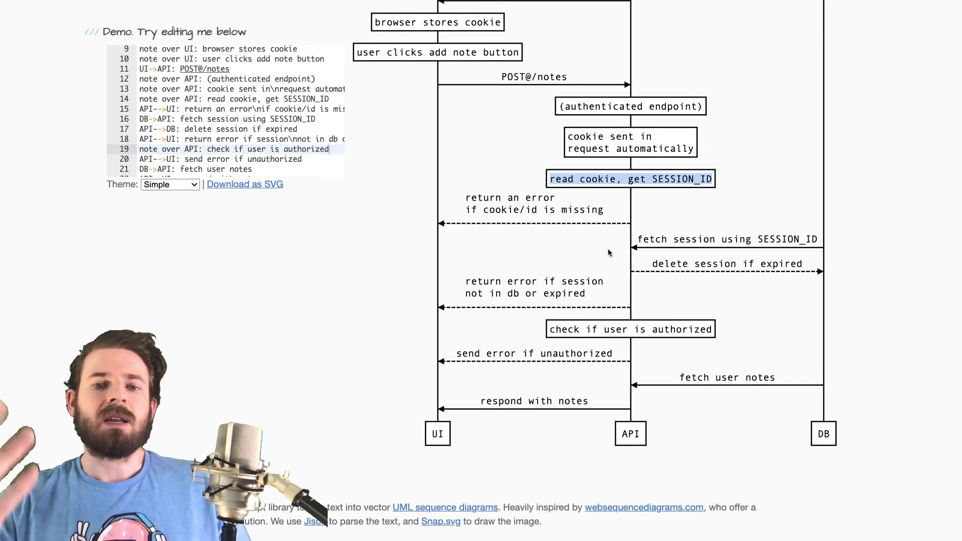
{"action": "mouse_move", "coordinate": [565, 208]}
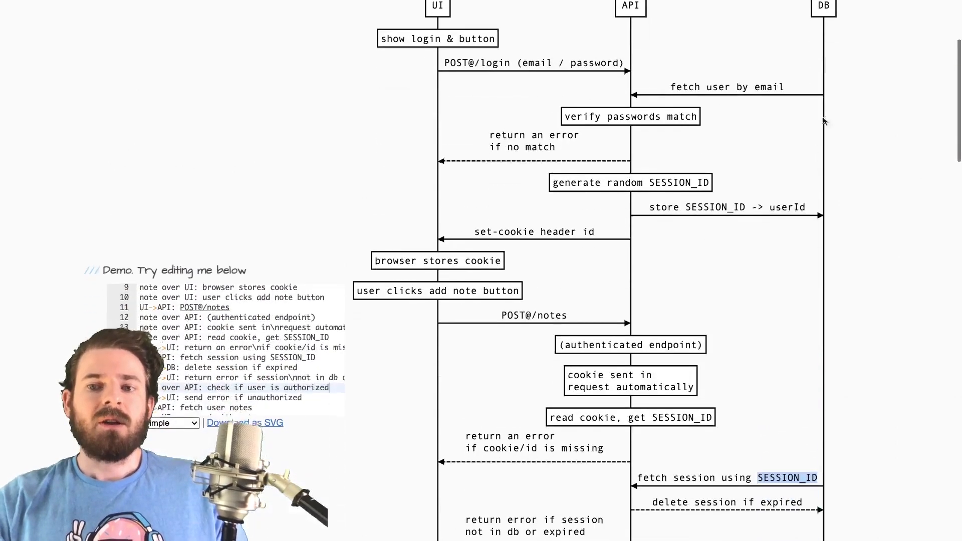
{"action": "scroll", "scroll_direction": "down", "scroll_amount": 3}
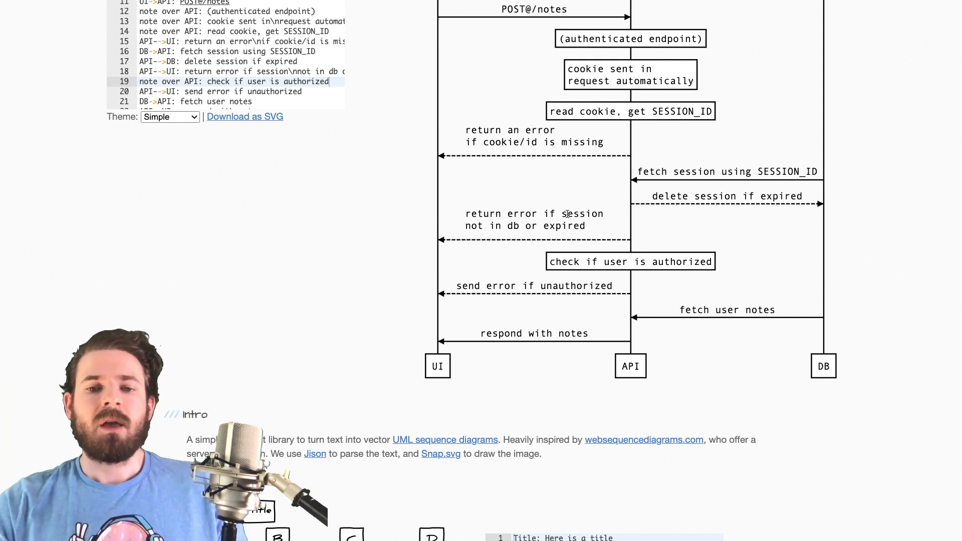
{"action": "scroll", "scroll_direction": "down", "scroll_amount": 3}
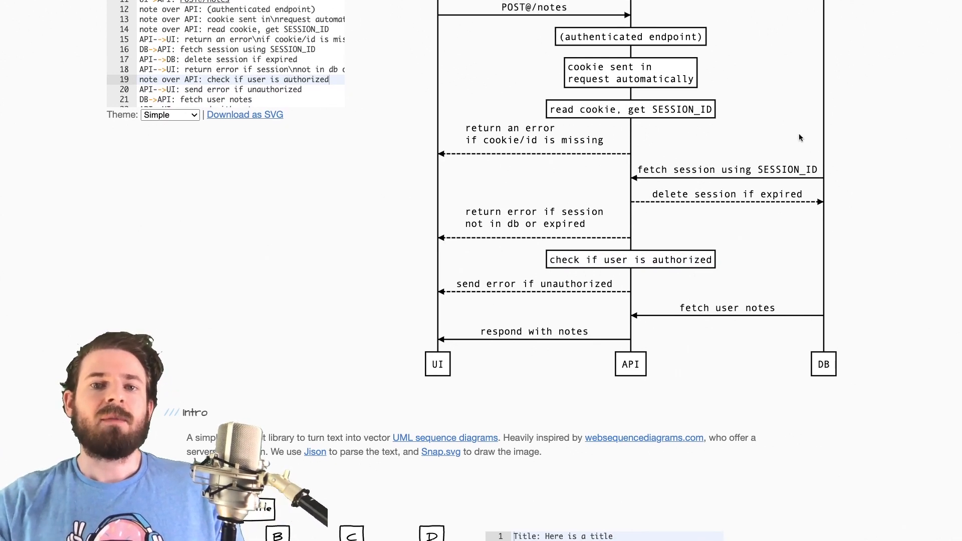
{"action": "scroll", "scroll_direction": "down", "scroll_amount": 3}
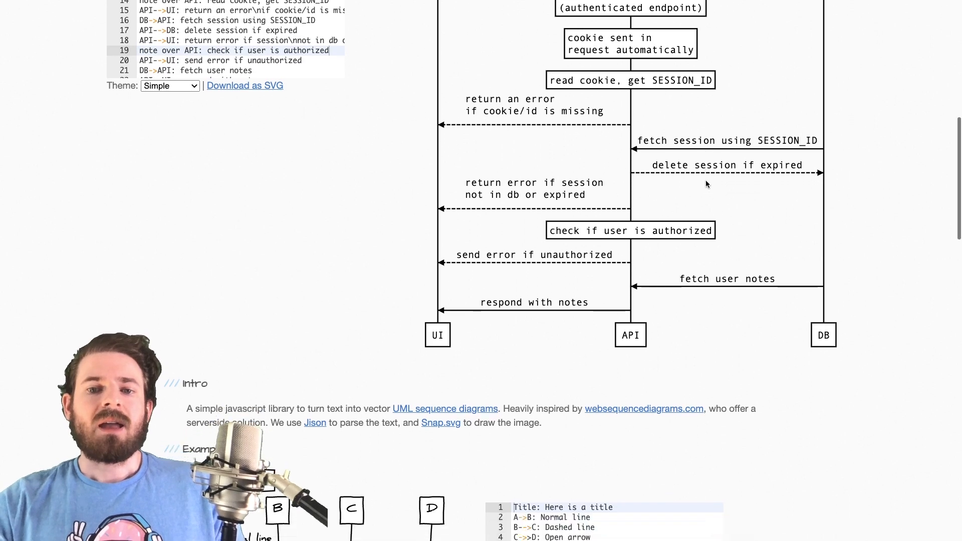
{"action": "mouse_move", "coordinate": [604, 226]}
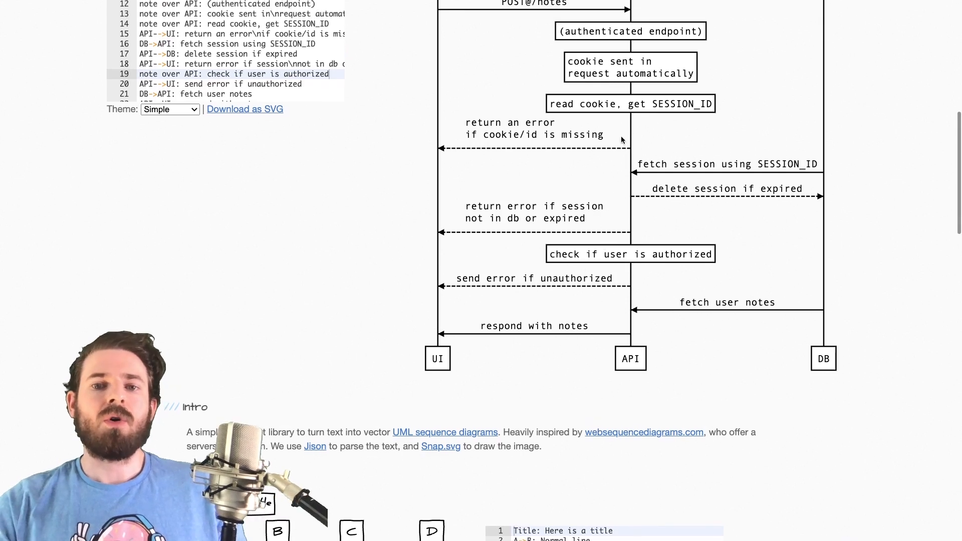
{"action": "scroll", "scroll_direction": "up", "scroll_amount": 3}
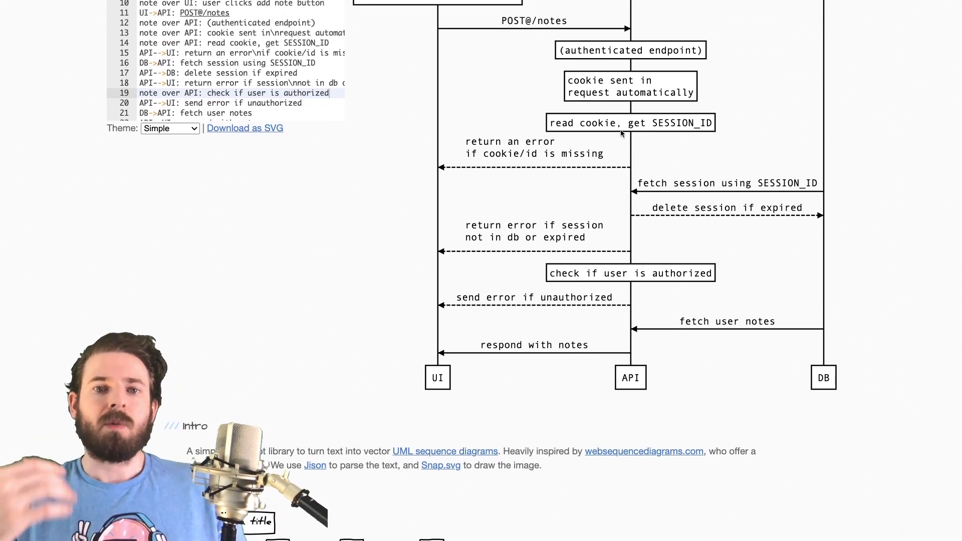
{"action": "scroll", "scroll_direction": "up", "scroll_amount": 3}
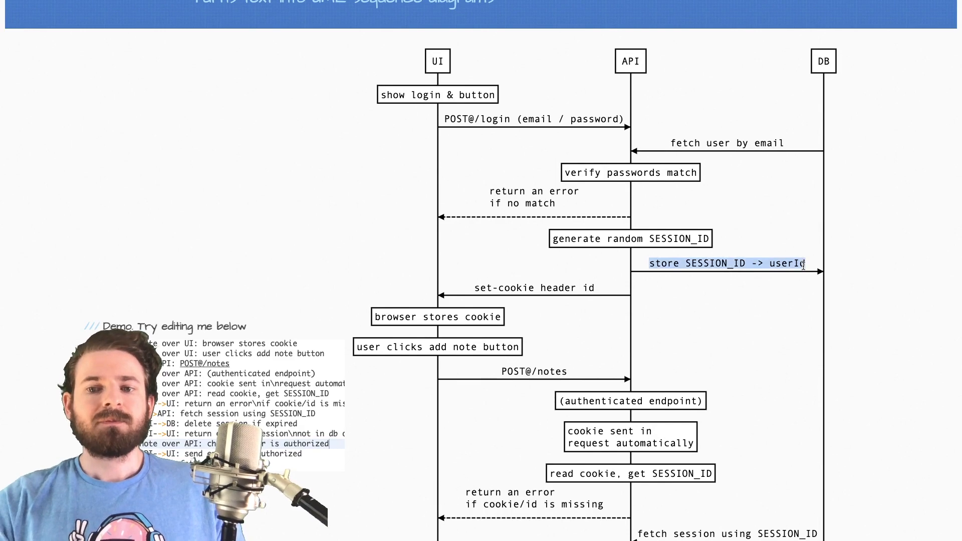
{"action": "scroll", "scroll_direction": "down", "scroll_amount": 3}
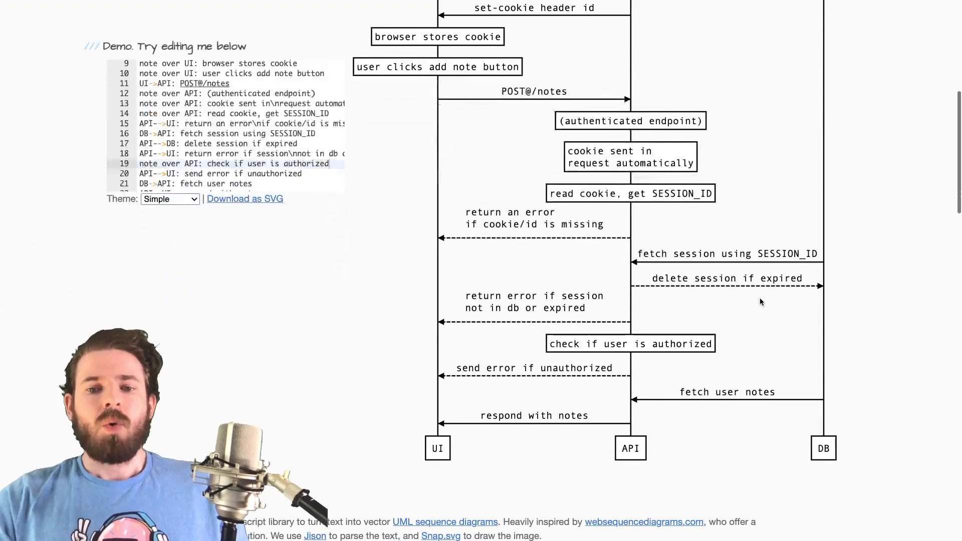
{"action": "mouse_move", "coordinate": [825, 318]}
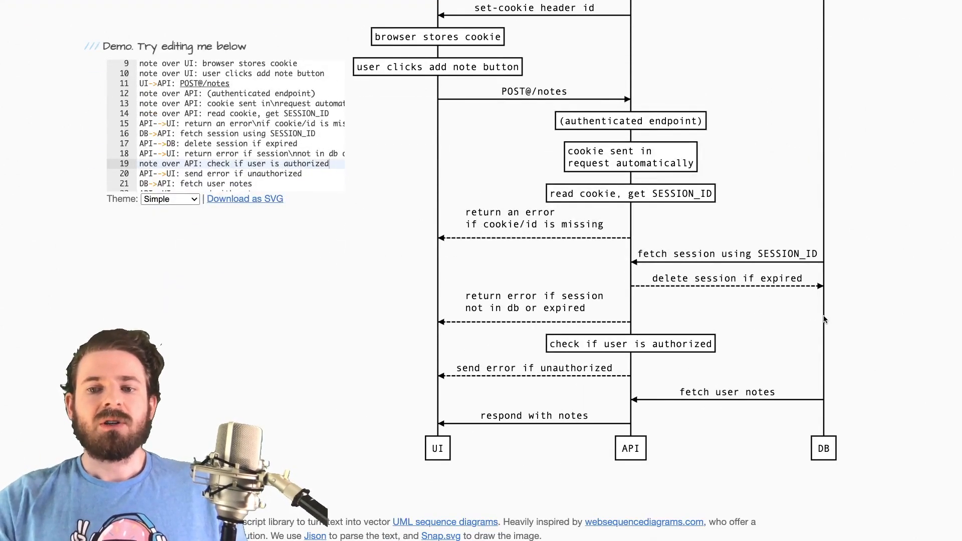
{"action": "mouse_move", "coordinate": [627, 318]}
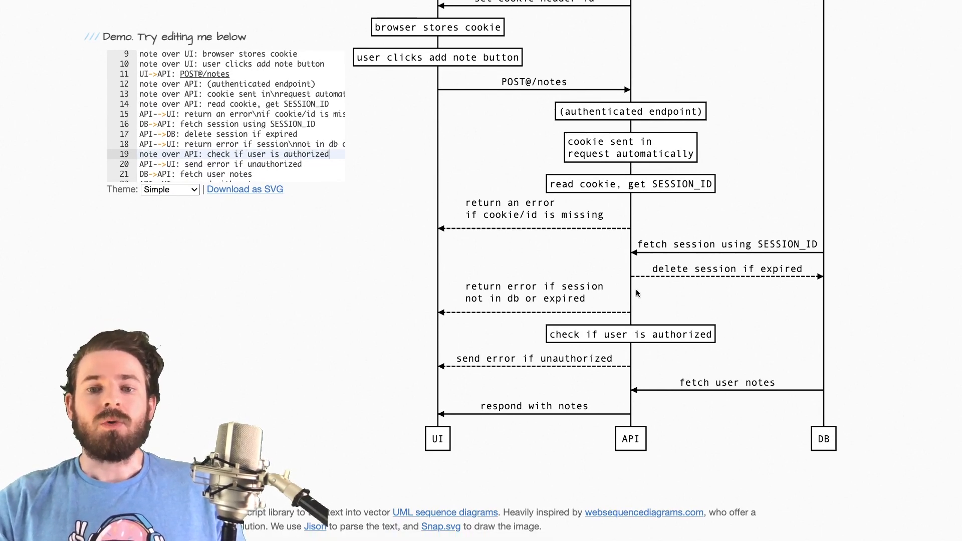
{"action": "scroll", "scroll_direction": "down", "scroll_amount": 3}
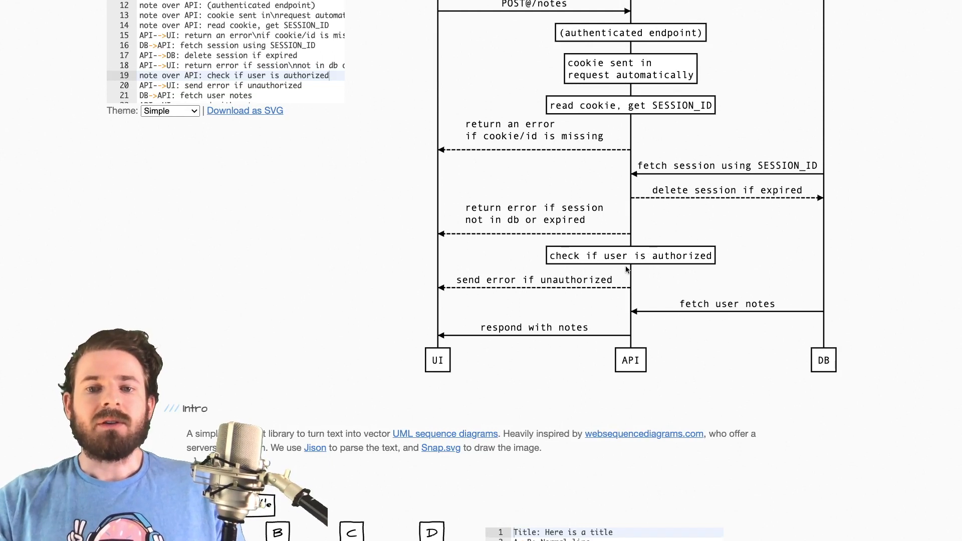
{"action": "mouse_move", "coordinate": [451, 279]}
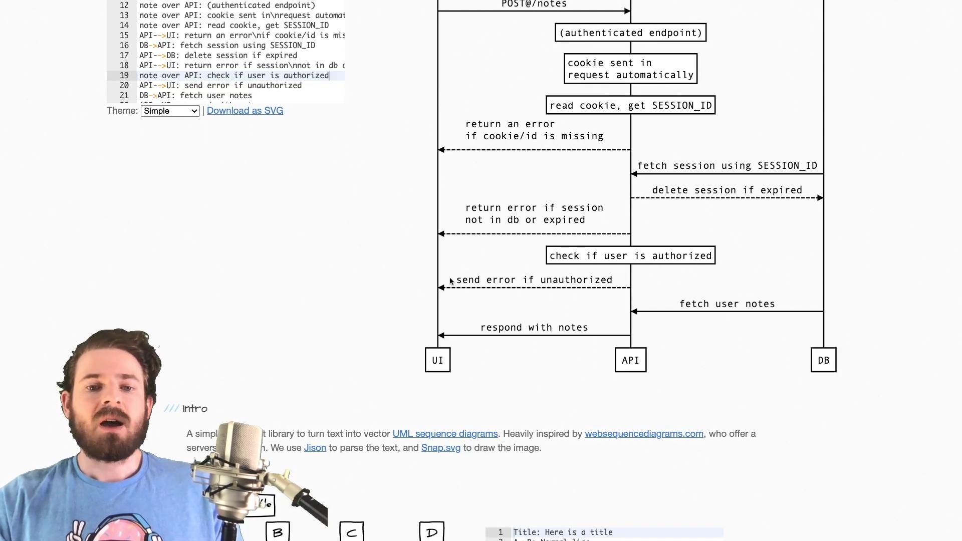
Highlight 'send error if unauthorized', then the 'fetch user notes' message.
{"action": "double_click", "coordinate": [534, 280]}
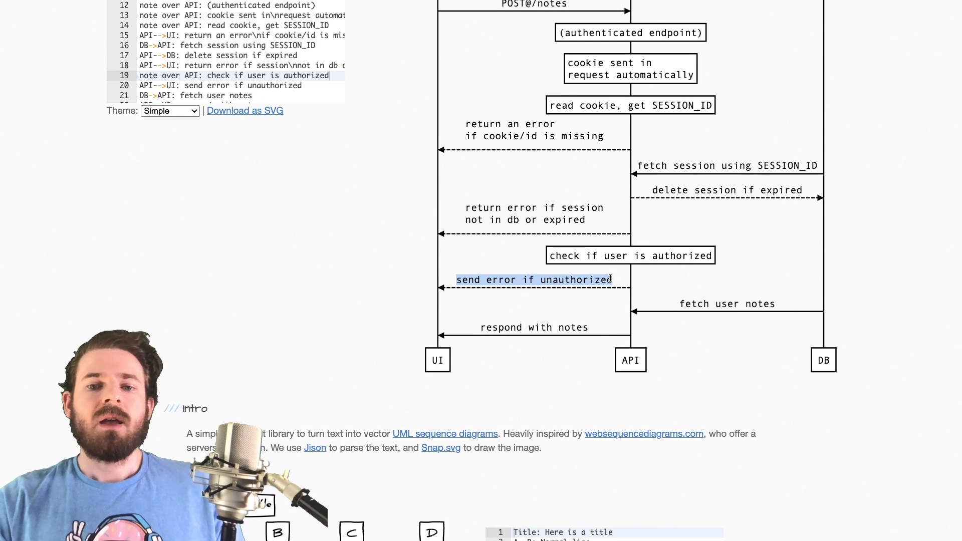
{"action": "scroll", "scroll_direction": "down", "scroll_amount": 3}
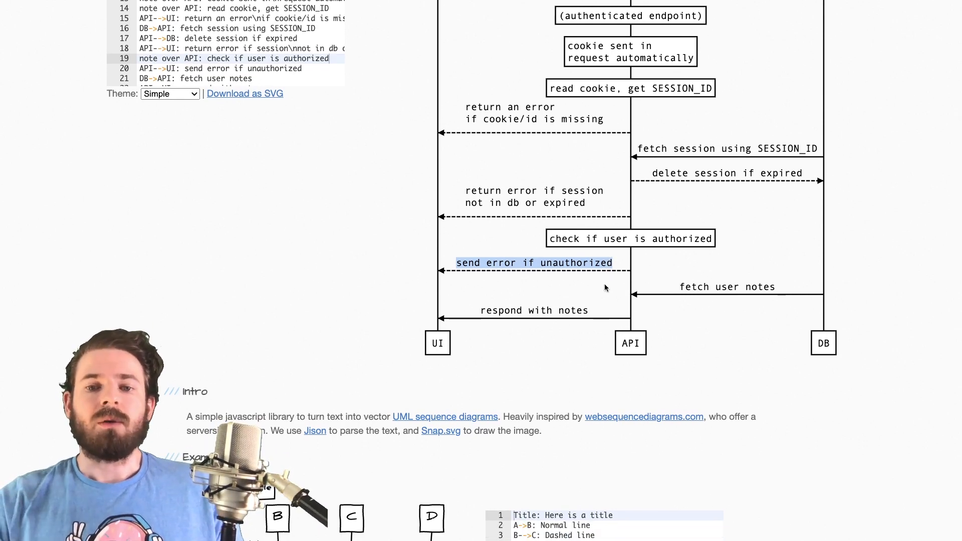
{"action": "scroll", "scroll_direction": "down", "scroll_amount": 3}
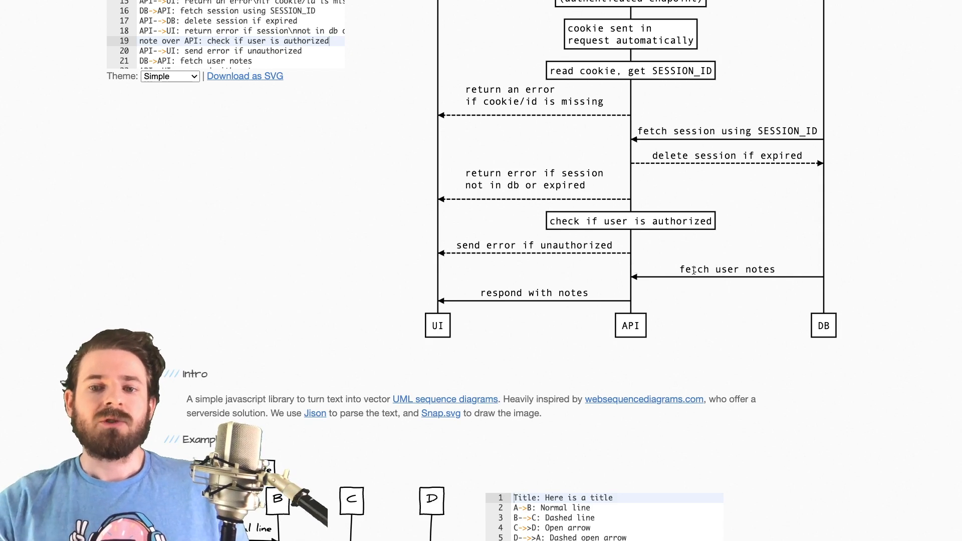
{"action": "double_click", "coordinate": [761, 268]}
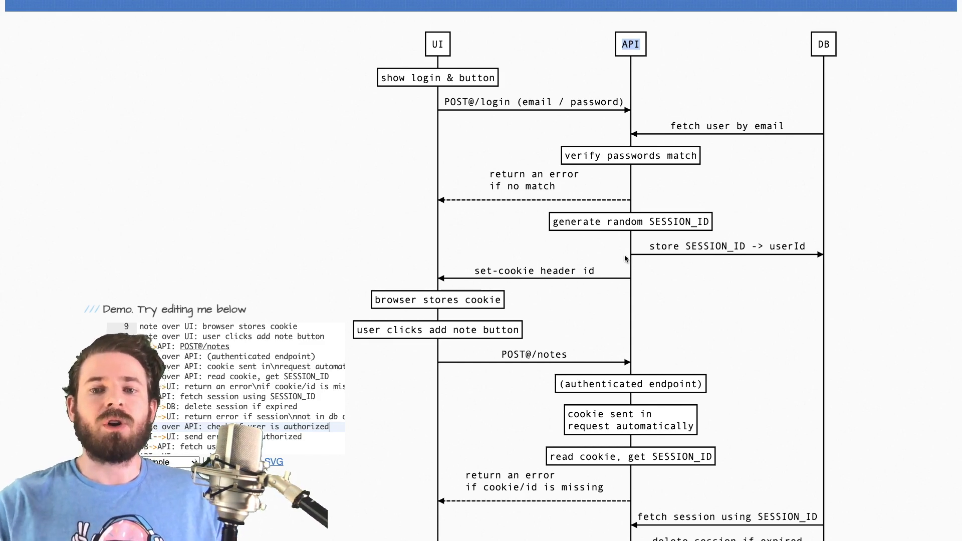
{"action": "scroll", "scroll_direction": "down", "scroll_amount": 3}
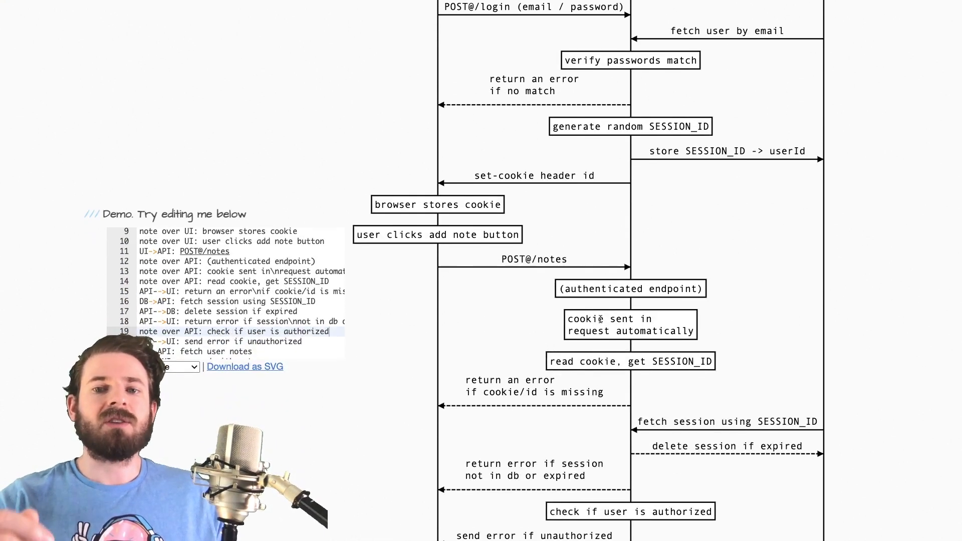
{"action": "scroll", "scroll_direction": "down", "scroll_amount": 3}
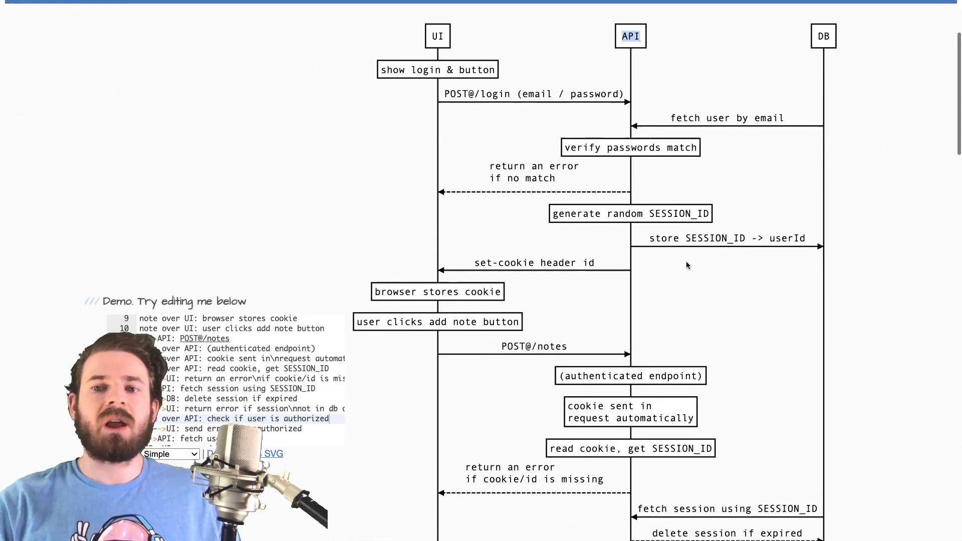
{"action": "scroll", "scroll_direction": "down", "scroll_amount": 3}
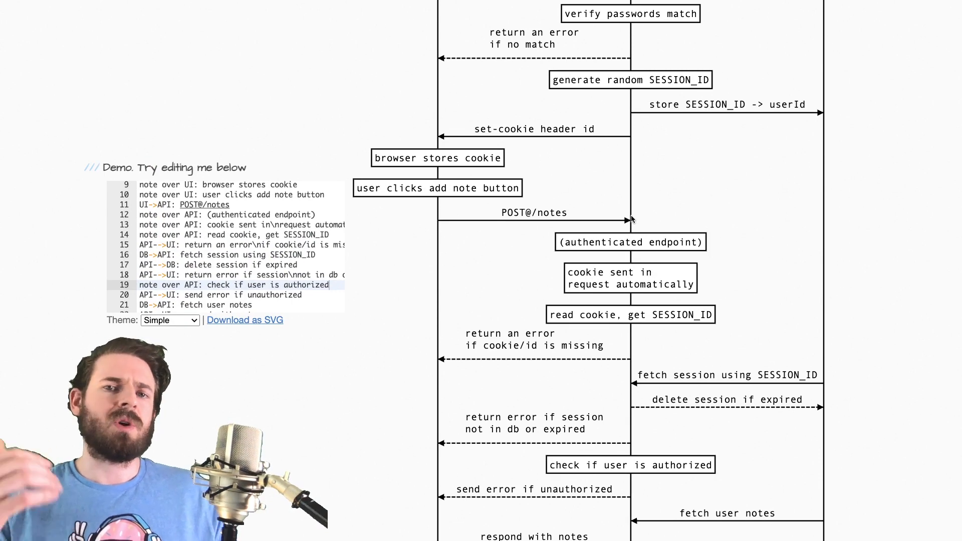
{"action": "scroll", "scroll_direction": "up", "scroll_amount": 3}
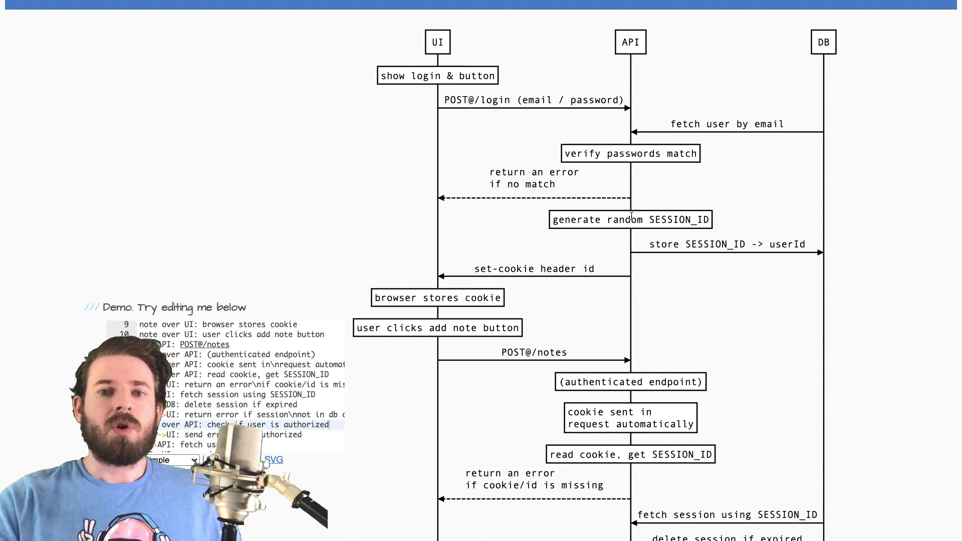
{"action": "scroll", "scroll_direction": "down", "scroll_amount": 3}
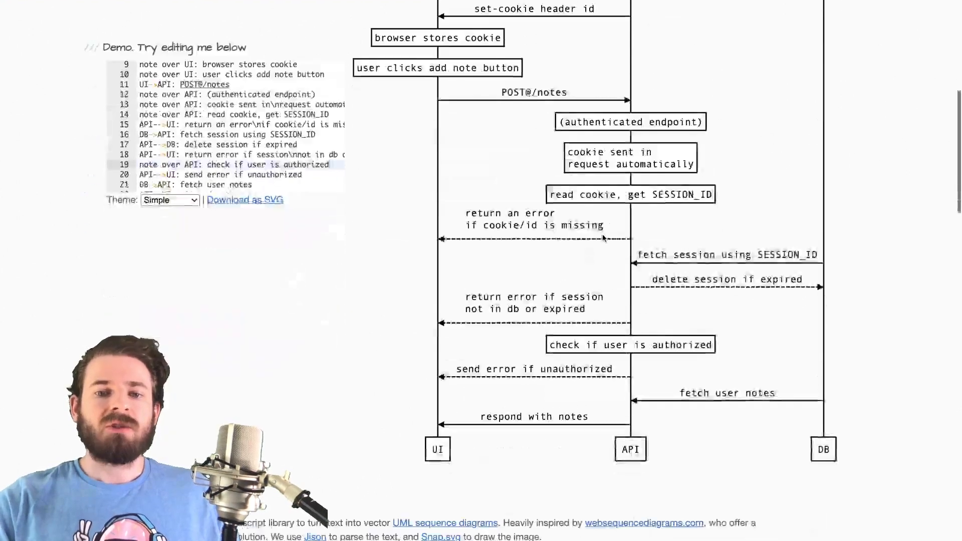
{"action": "scroll", "scroll_direction": "up", "scroll_amount": 3}
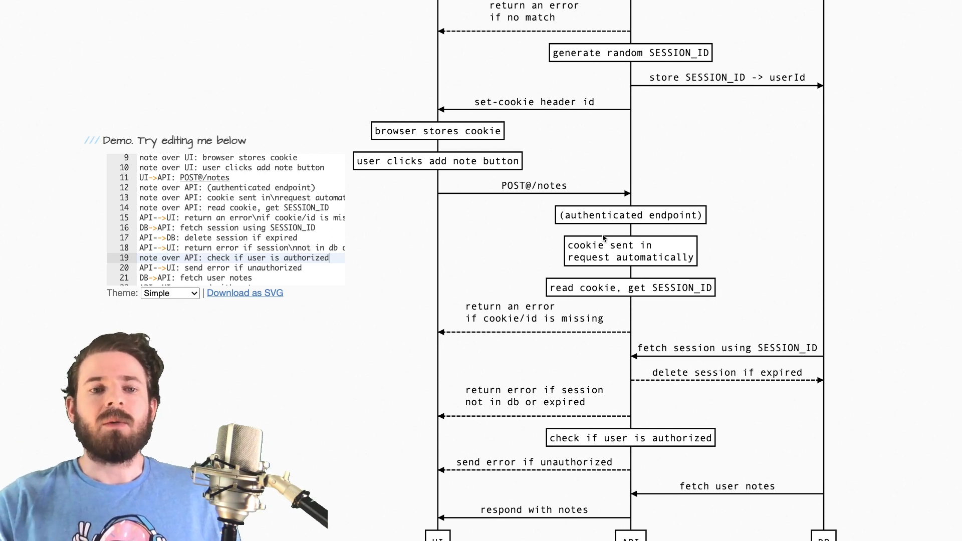
{"action": "scroll", "scroll_direction": "up", "scroll_amount": 3}
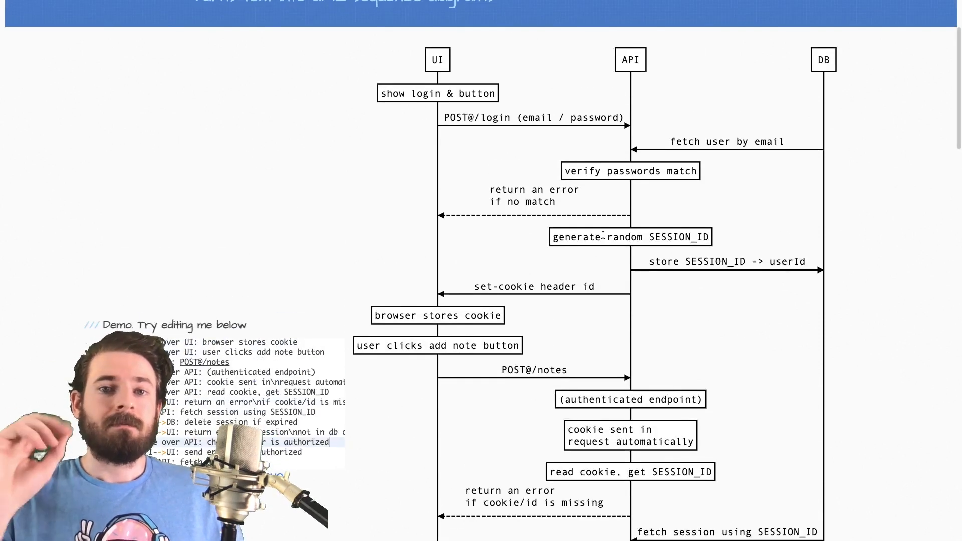